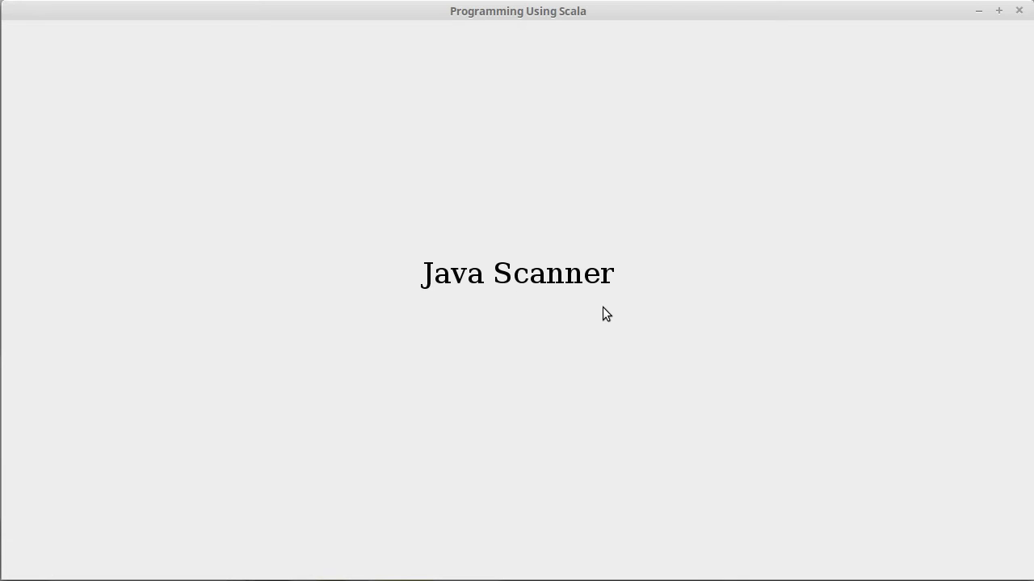
pyautogui.moveTo(561, 313)
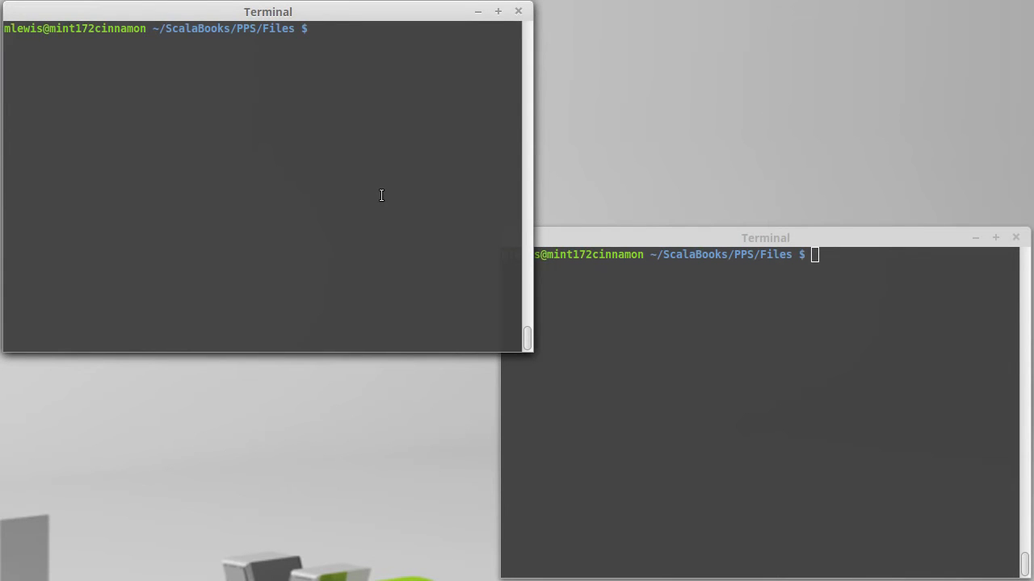
# Launch scala in the top terminal and start the first java import
pyautogui.click(266, 194)
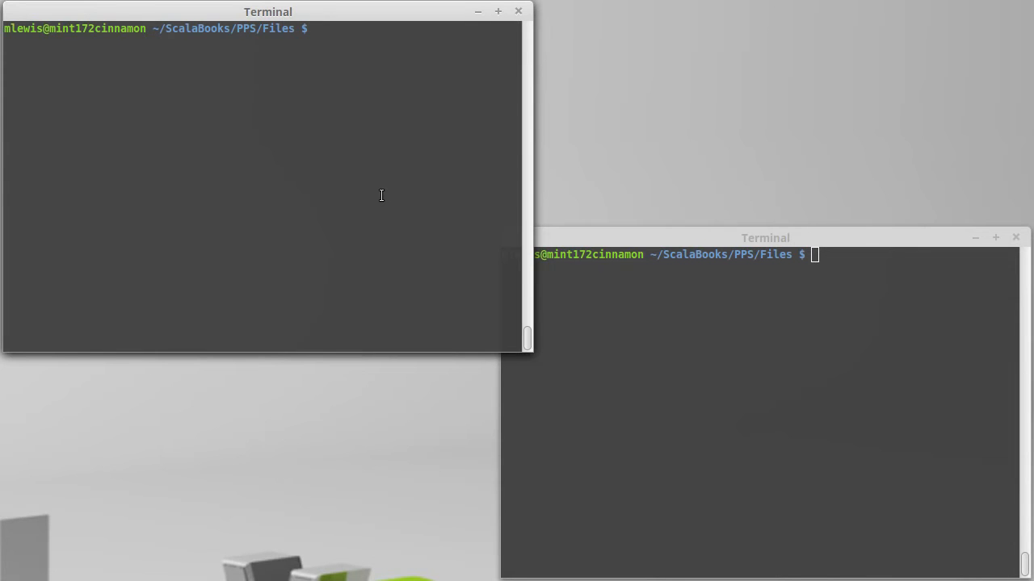
pyautogui.write('scala')
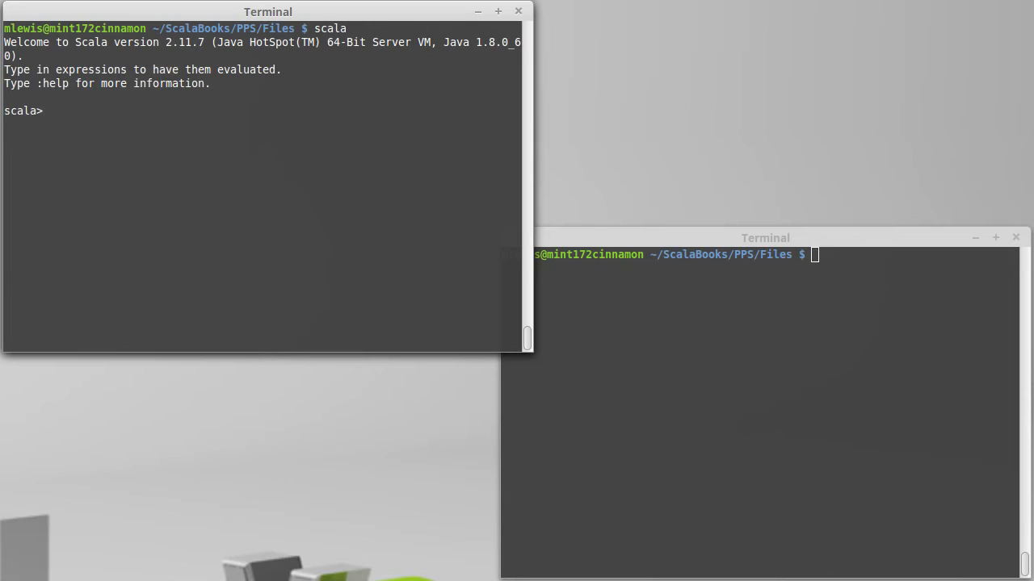
pyautogui.write('import java.')
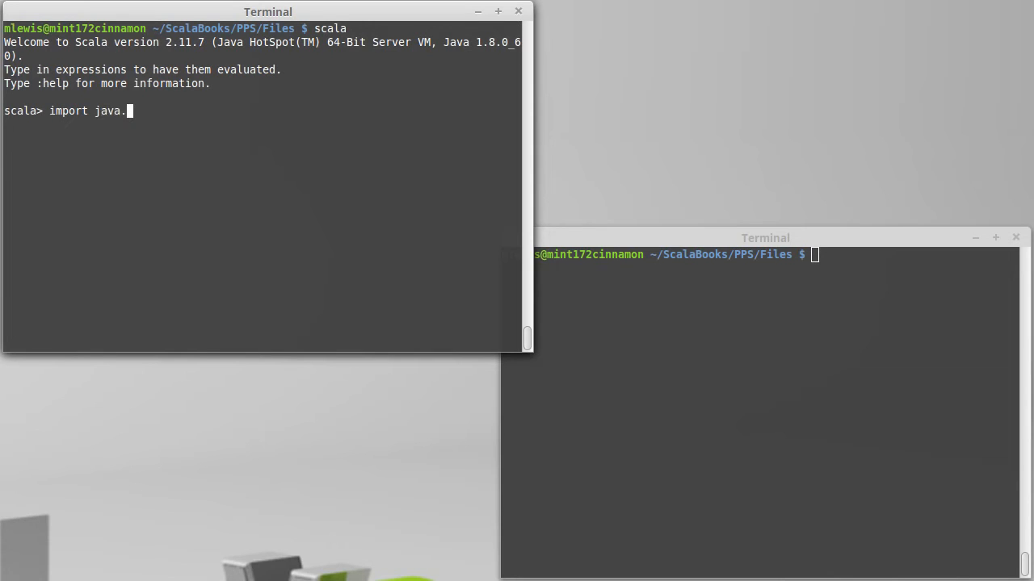
pyautogui.write('io')
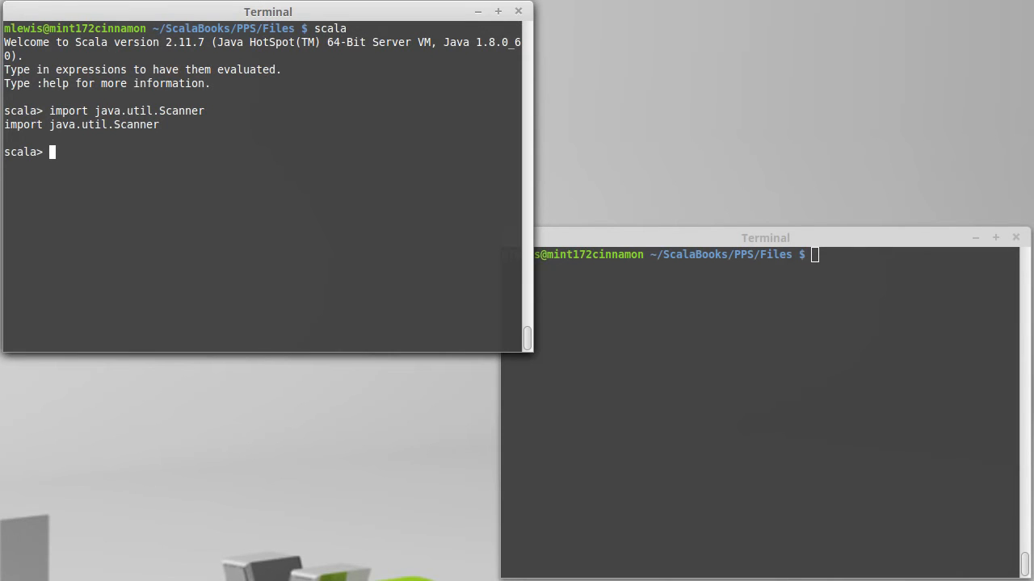
# Import java.io.File into the Scala REPL
pyautogui.write('im')
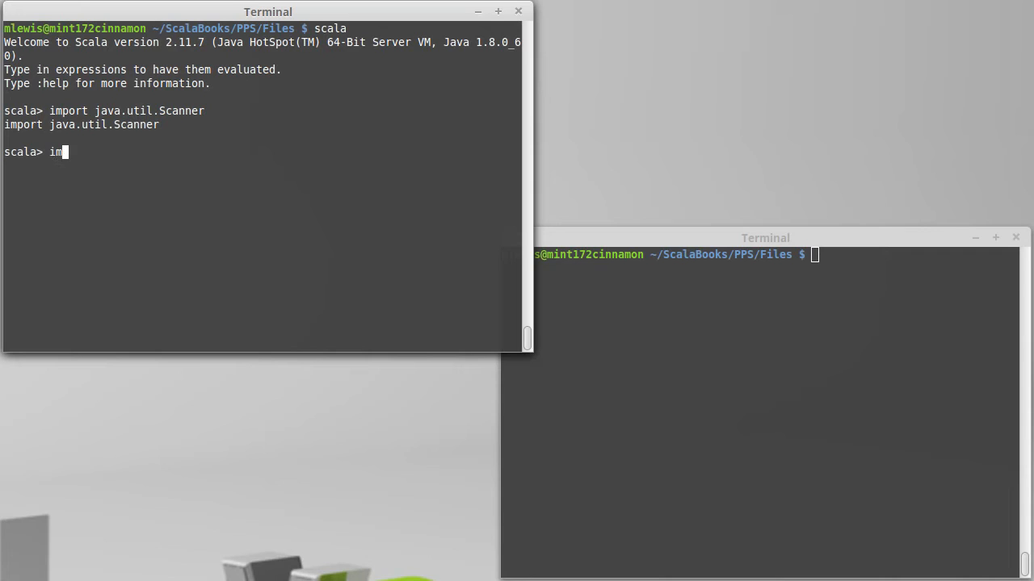
pyautogui.write('port')
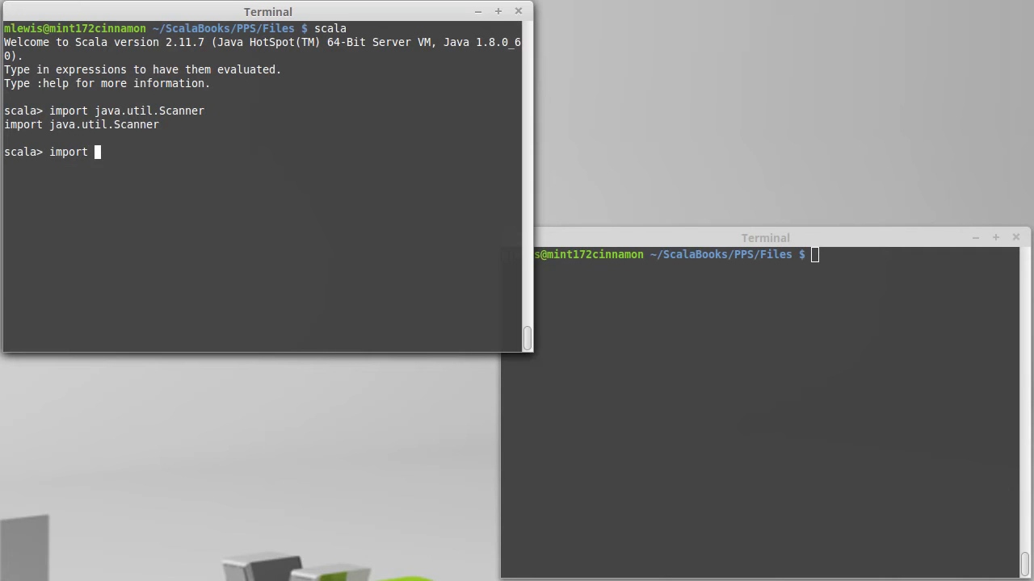
pyautogui.write('java.io.File')
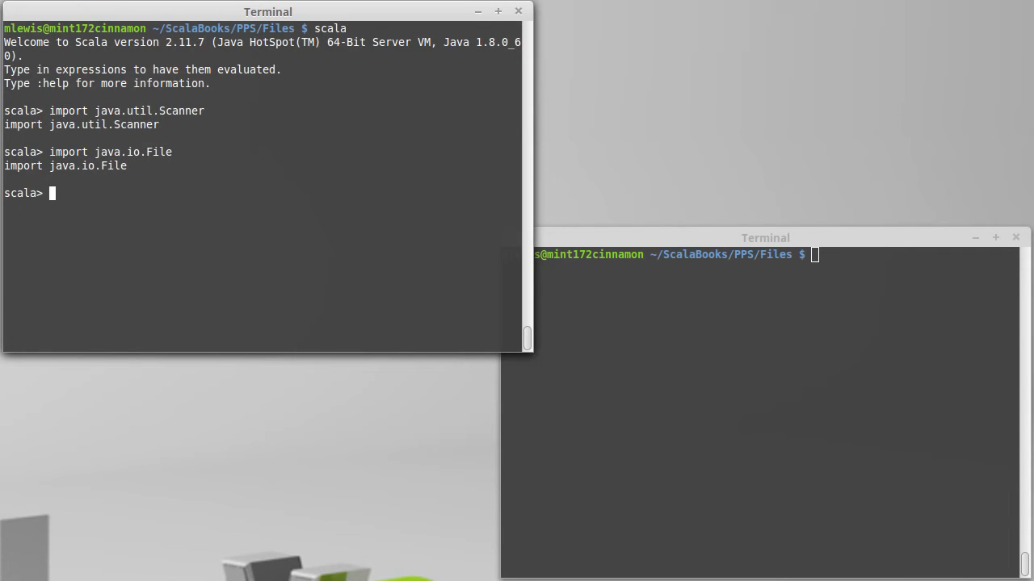
# Run ls -l in the second terminal and define val sc = new Scanner(new File("fiveNums.txt"))
pyautogui.write('val')
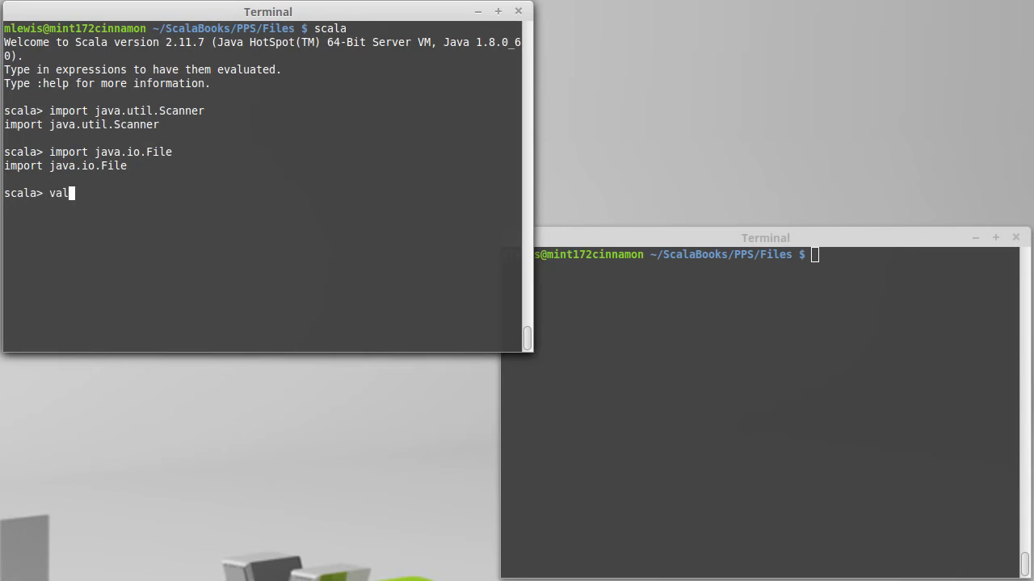
pyautogui.write('sc = n')
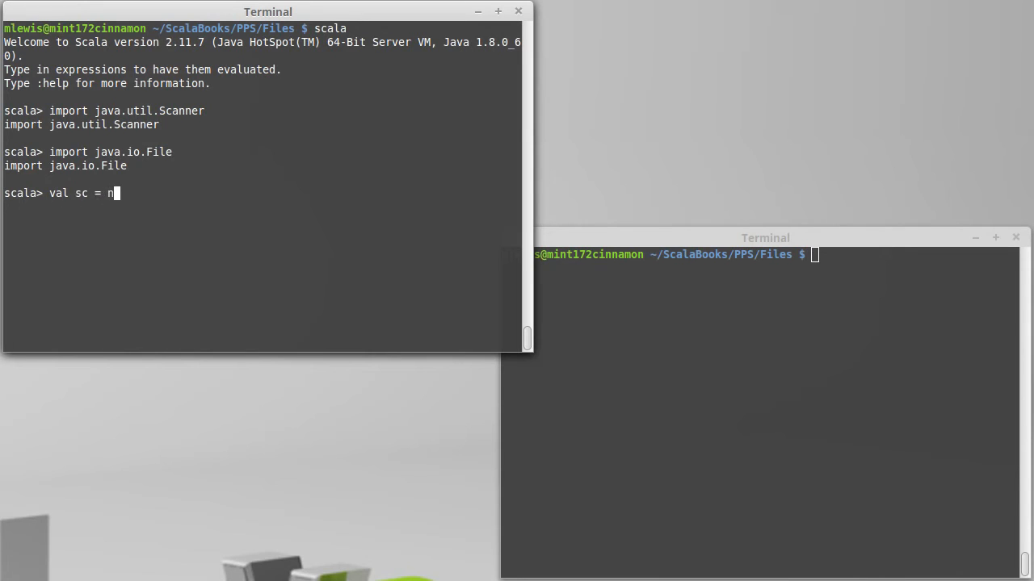
pyautogui.write('ew Scanner')
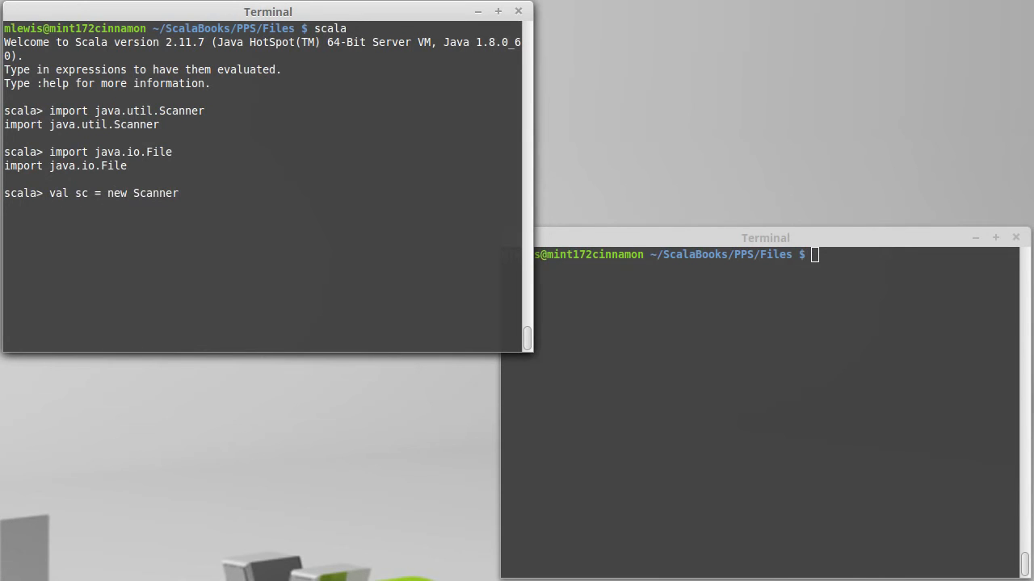
pyautogui.write('(new File')
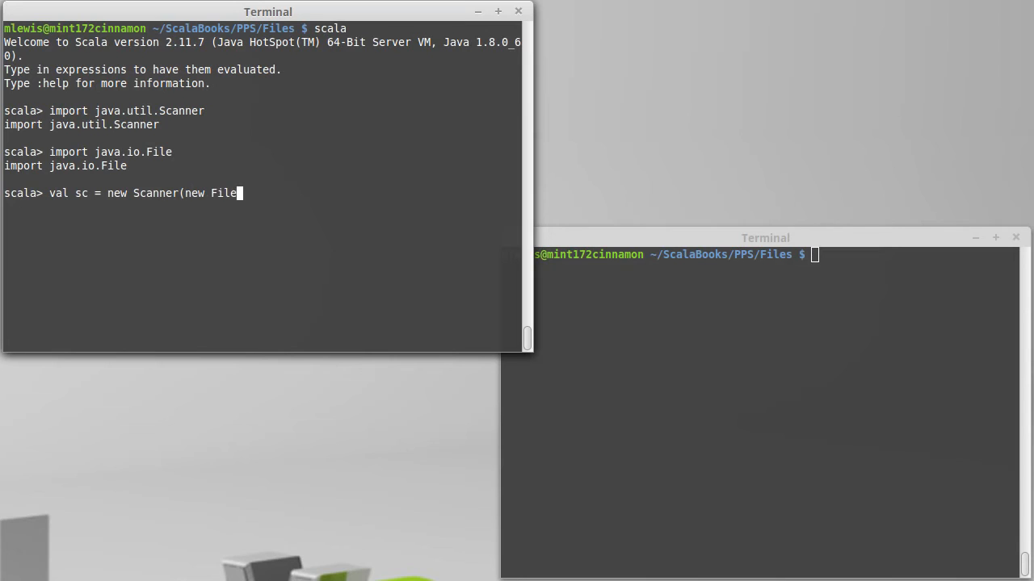
pyautogui.write('(')
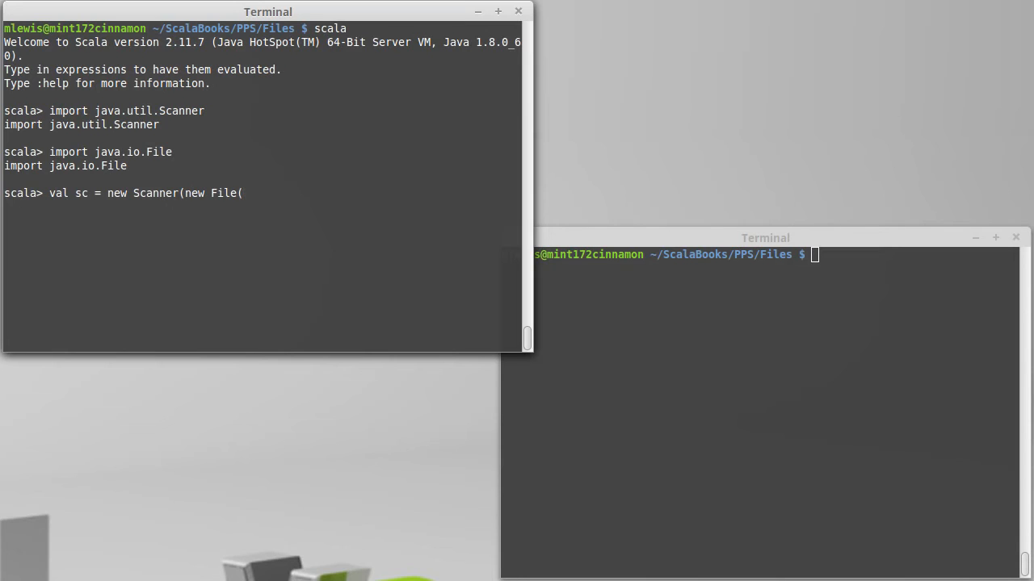
pyautogui.write('"')
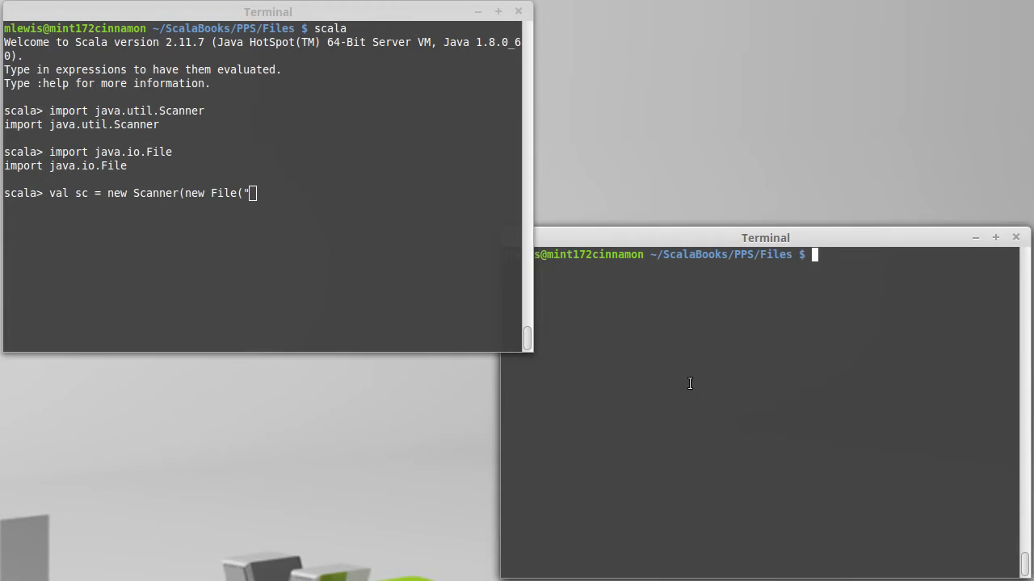
pyautogui.write('ls -l')
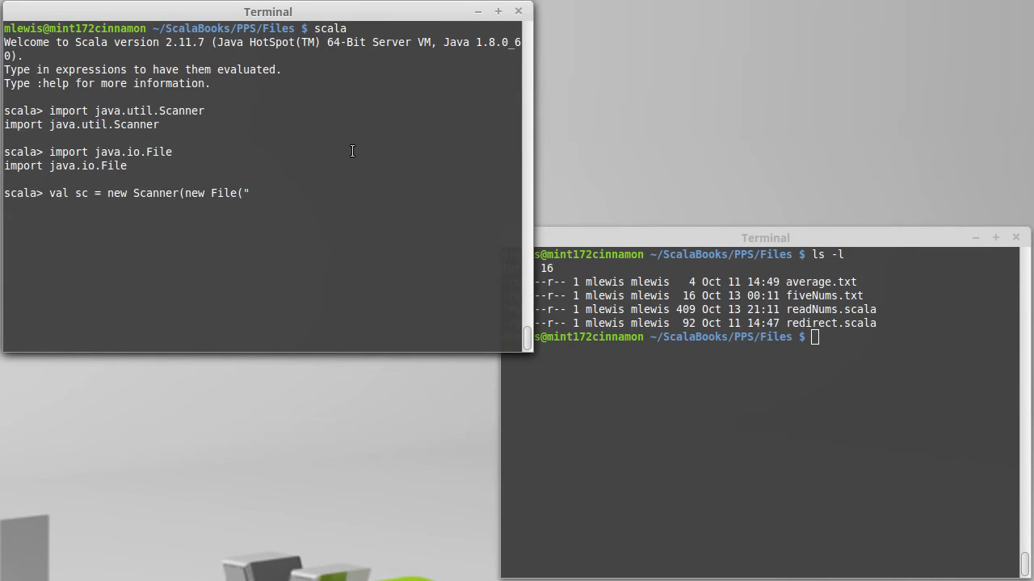
pyautogui.write('fiveNums')
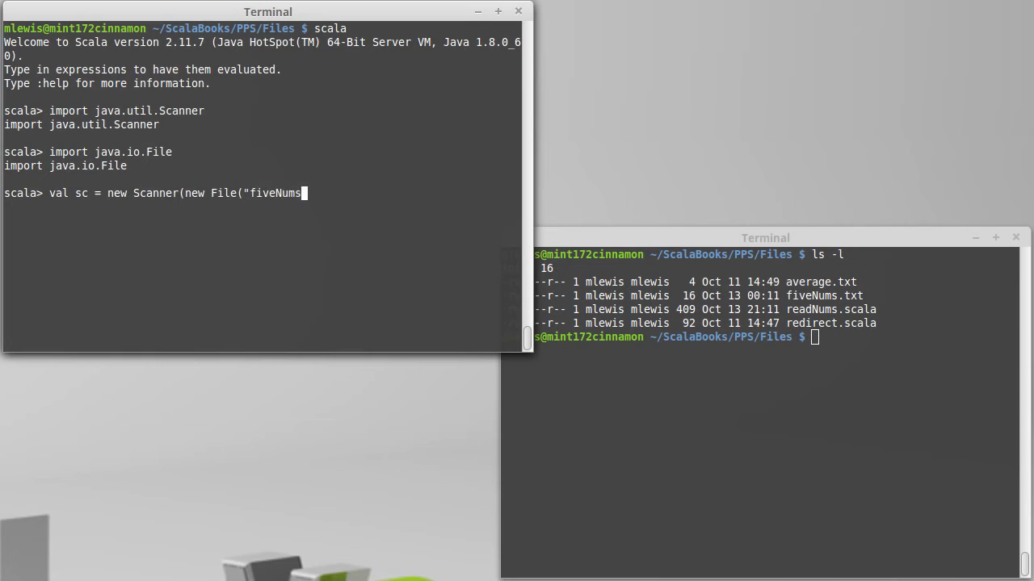
pyautogui.write('.txt")')
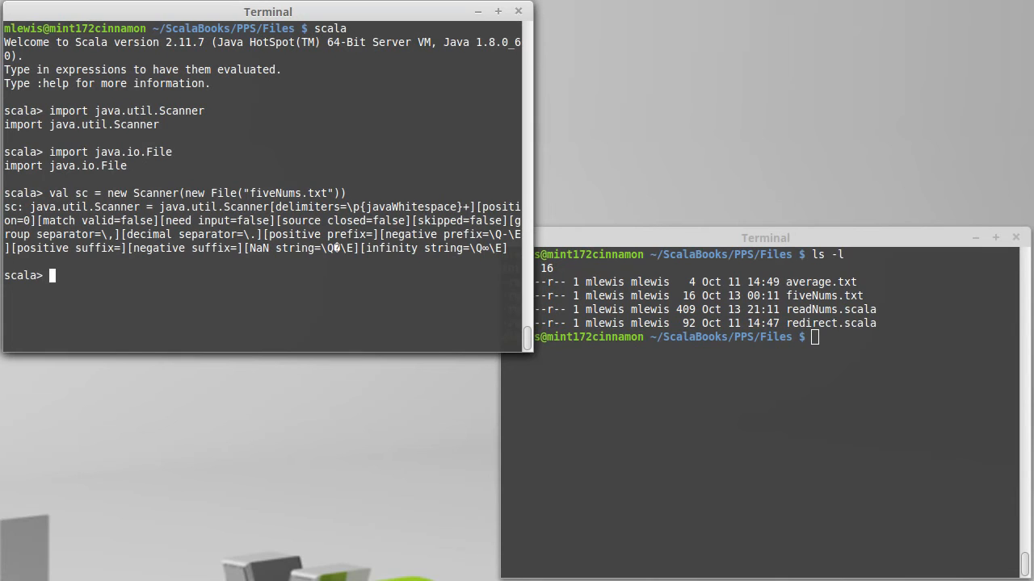
pyautogui.write('sc.')
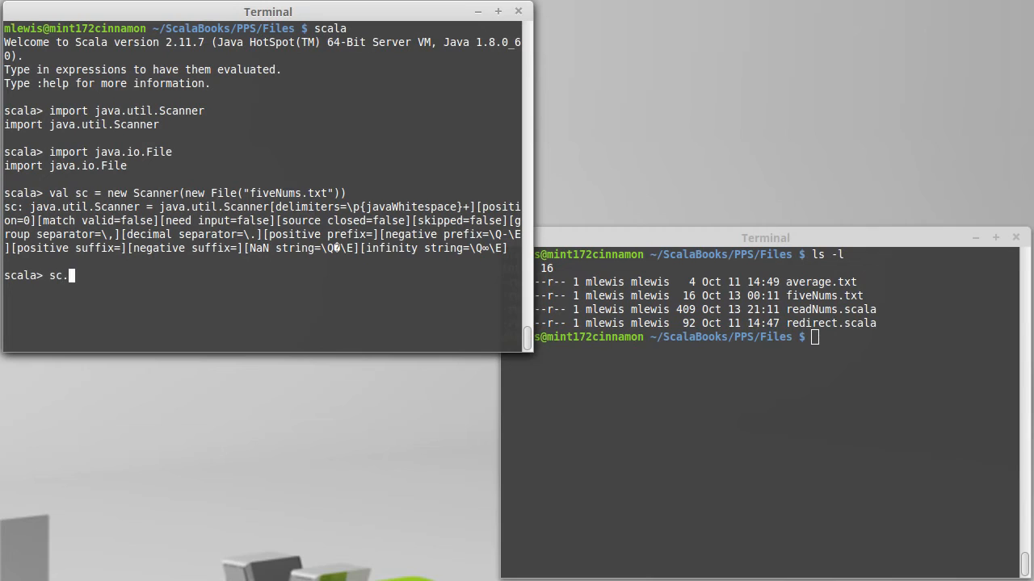
pyautogui.write('nextLine')
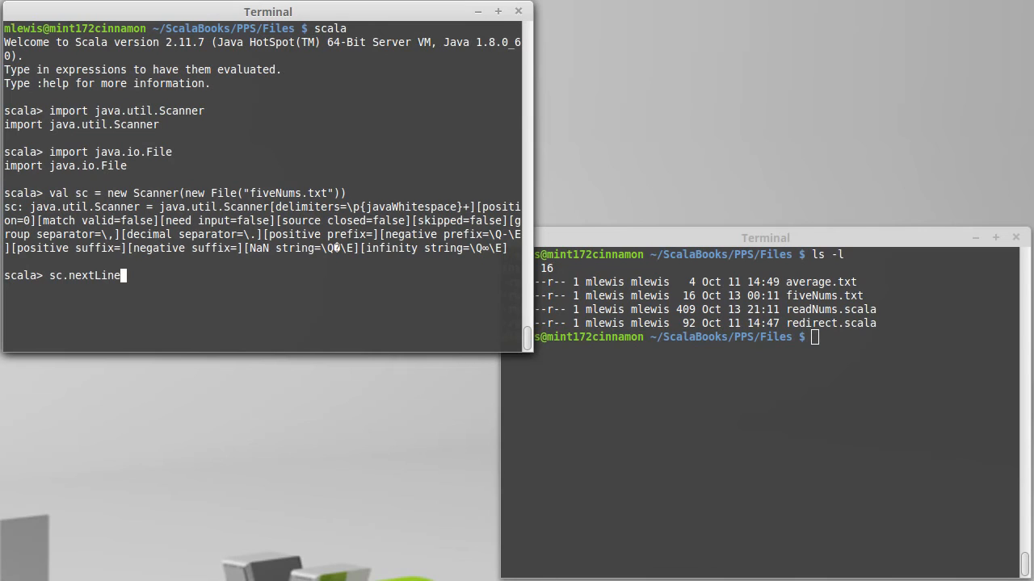
pyautogui.press('BackSpace')
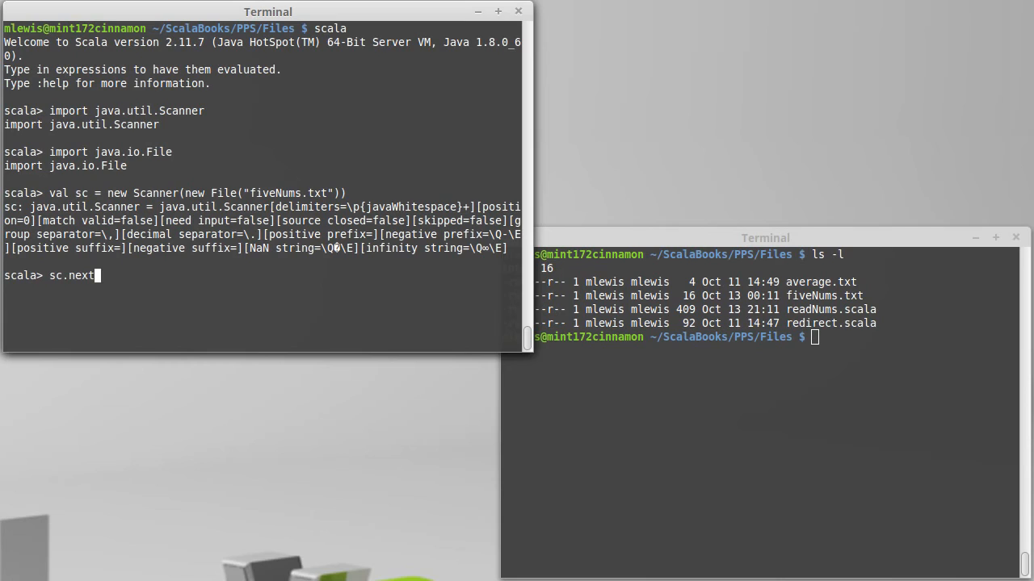
pyautogui.write('Int')
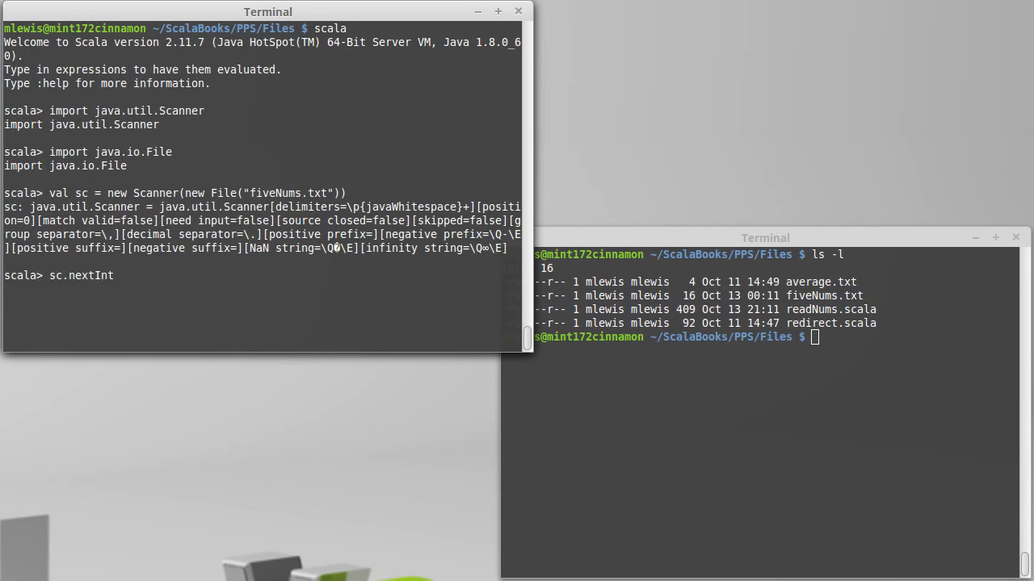
pyautogui.press('BackSpace')
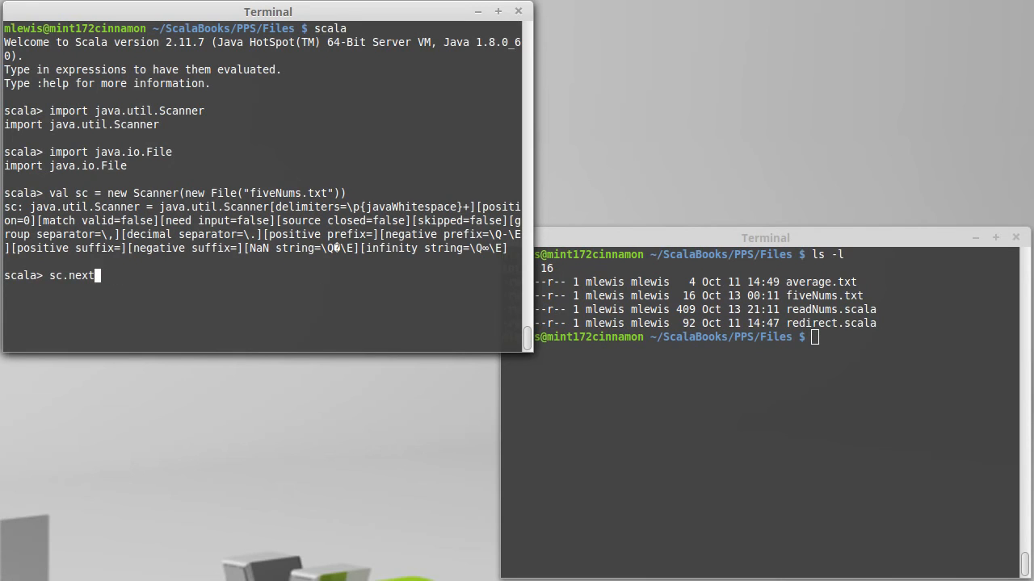
pyautogui.write('Double')
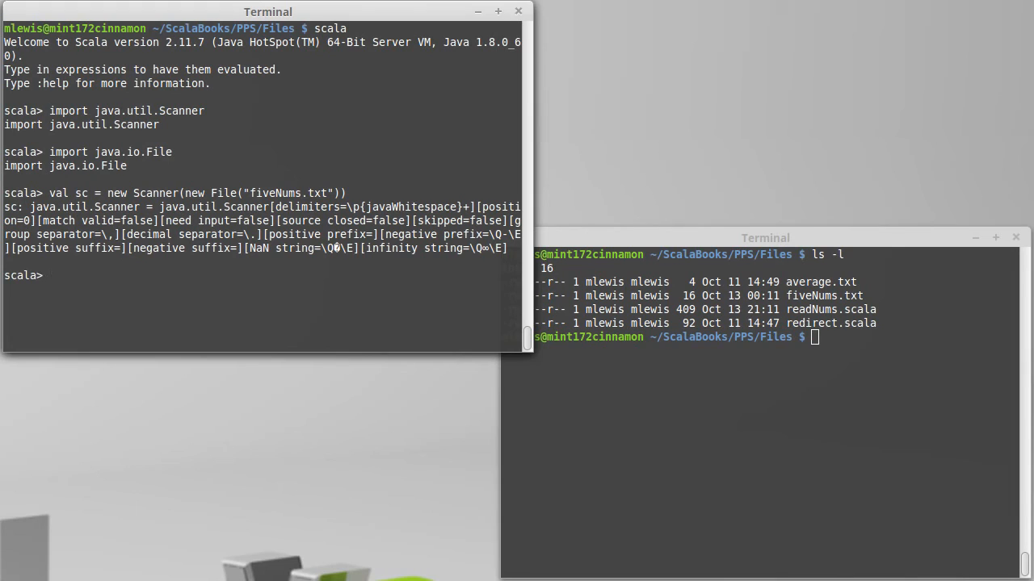
# Type val (word,i,x) = (sc.next, sc.nextInt, sc.nextDouble) at the prompt, unevaluated
pyautogui.write('val')
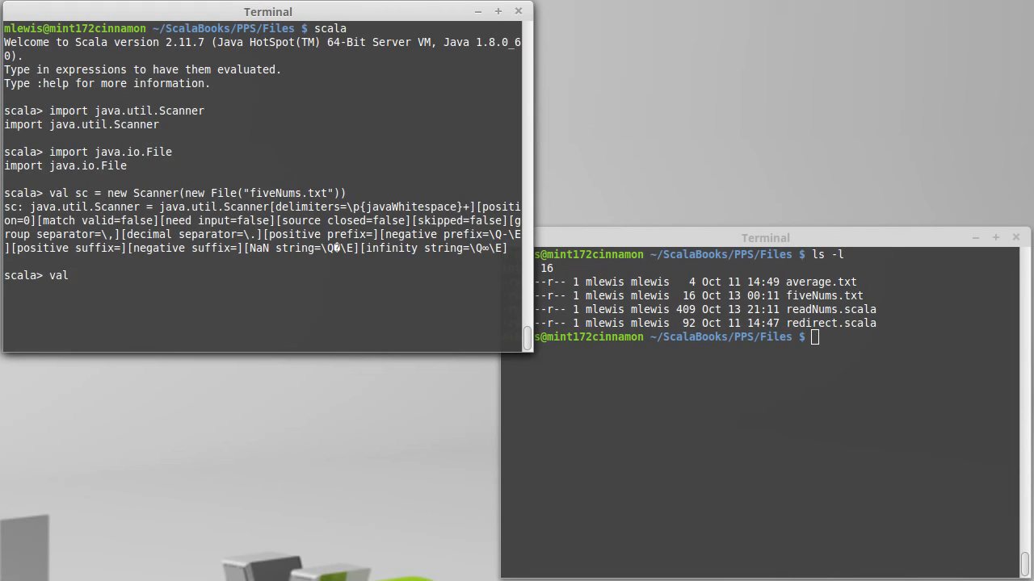
pyautogui.write('(word')
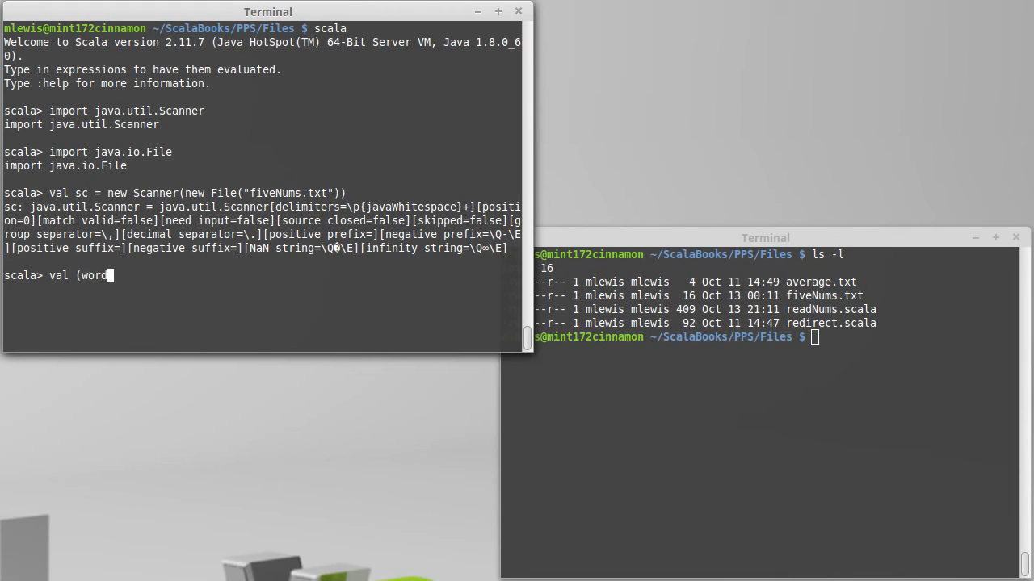
pyautogui.write(',i,x) = (')
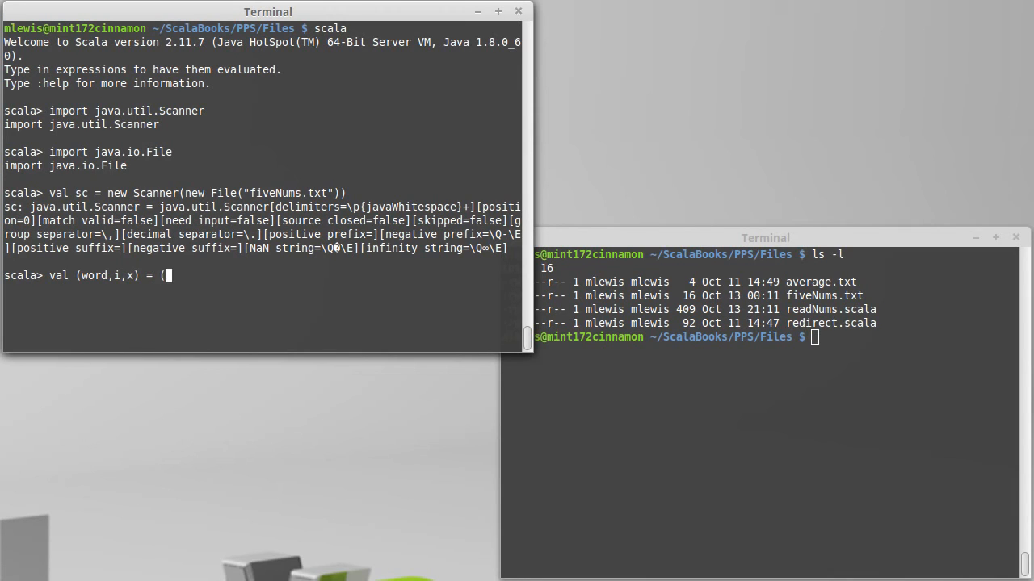
pyautogui.write('sc.Nex')
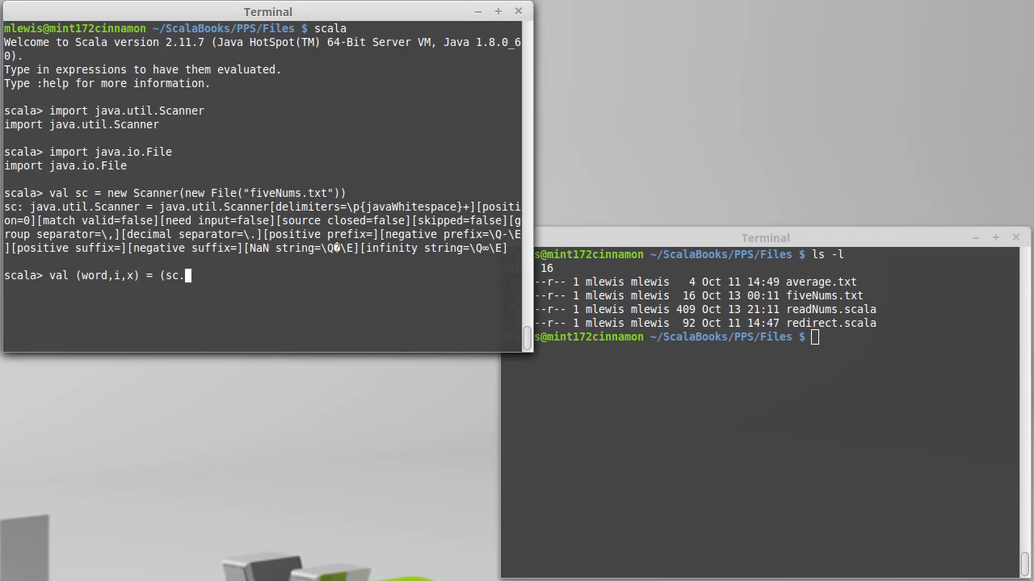
pyautogui.write('next,')
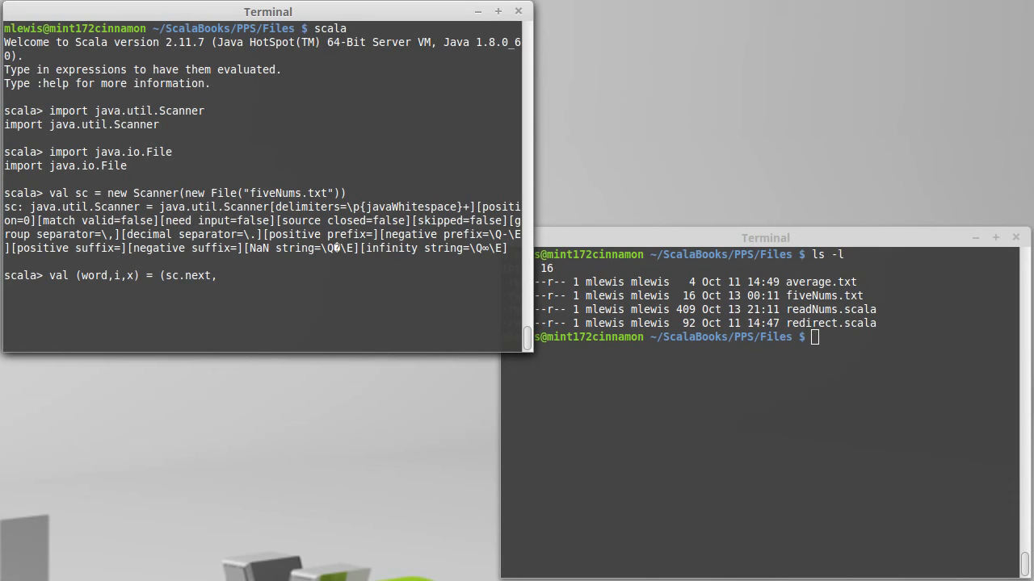
pyautogui.write('sc.next')
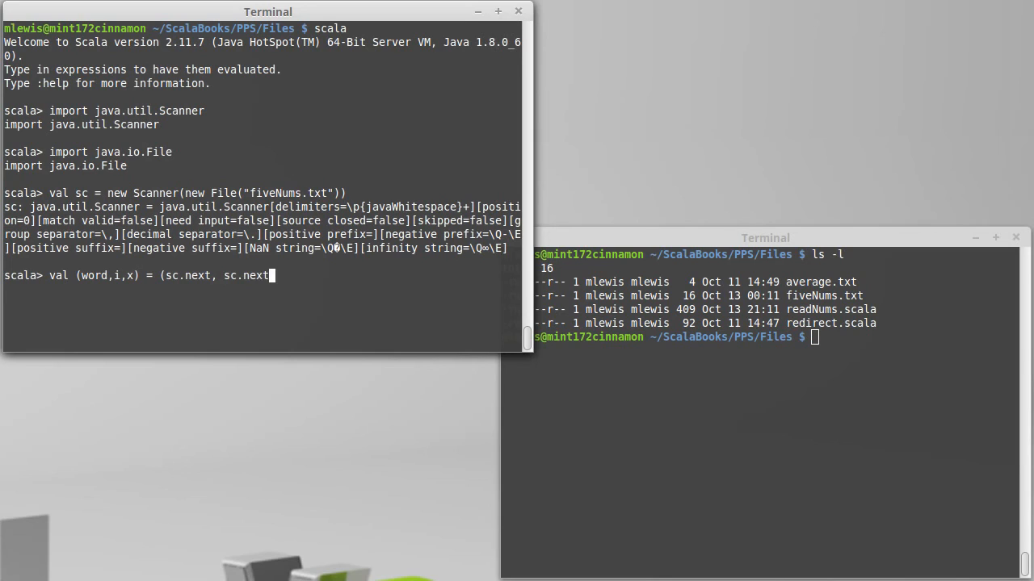
pyautogui.write('Int,')
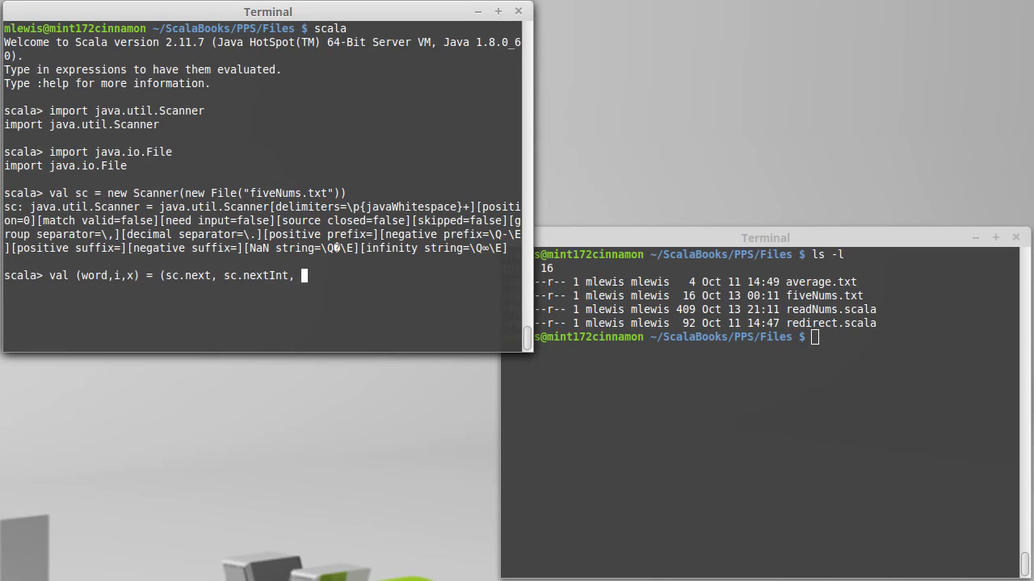
pyautogui.write('sc.n')
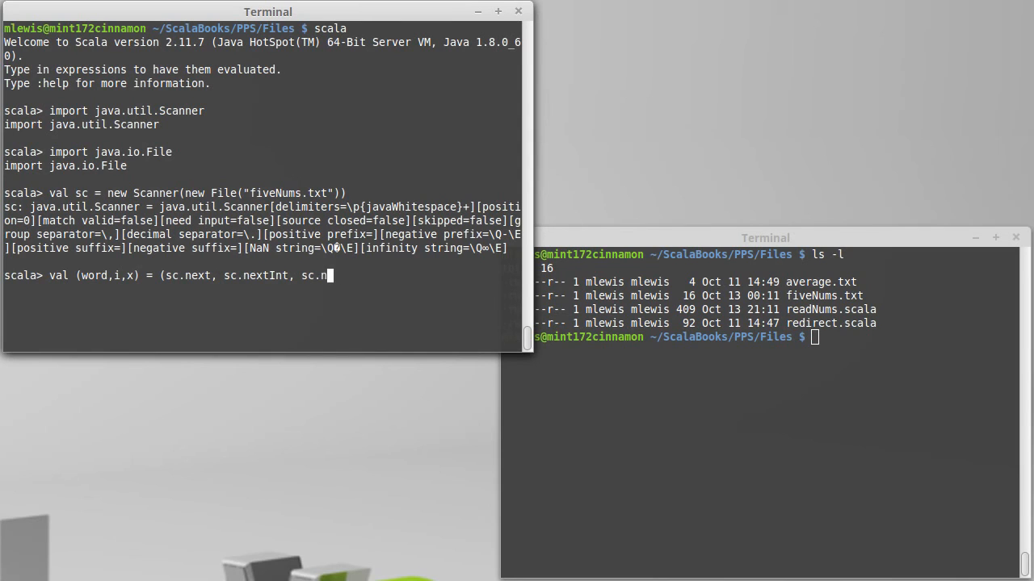
pyautogui.write('extDouble')
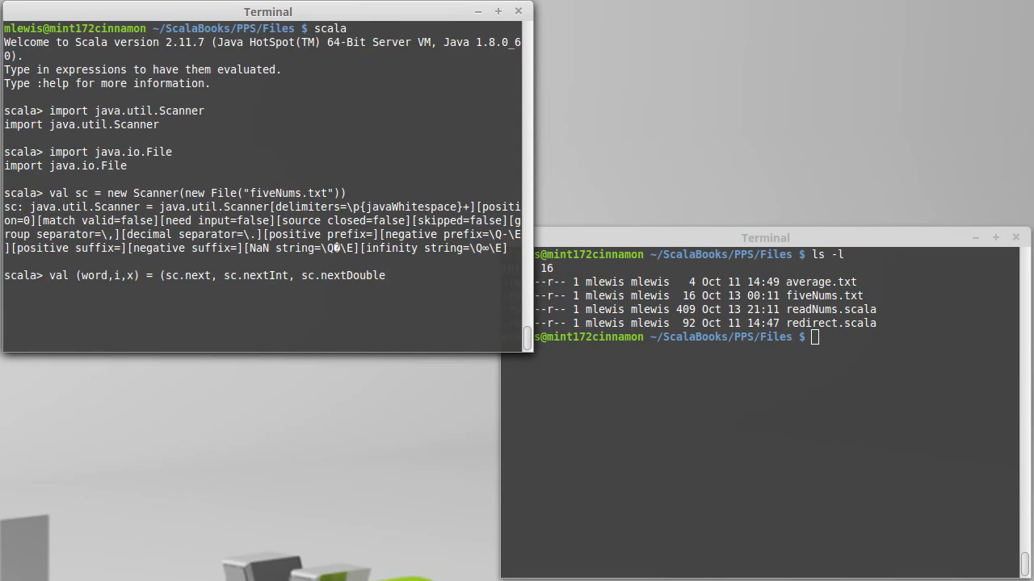
pyautogui.write(')')
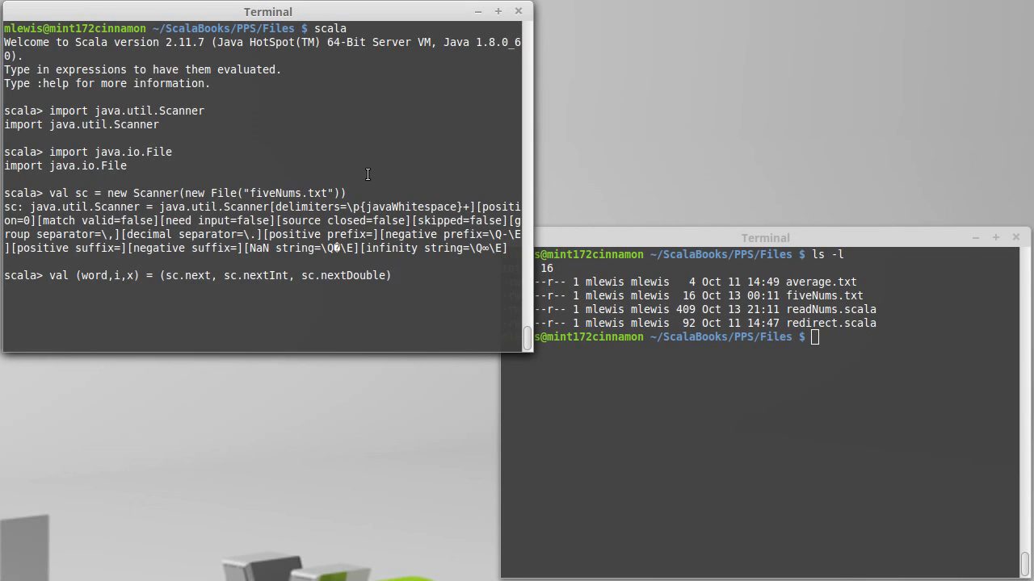
# Evaluate the tuple line (word 46, i 48, x 96.0) and highlight 'next'
pyautogui.doubleClick(197, 276)
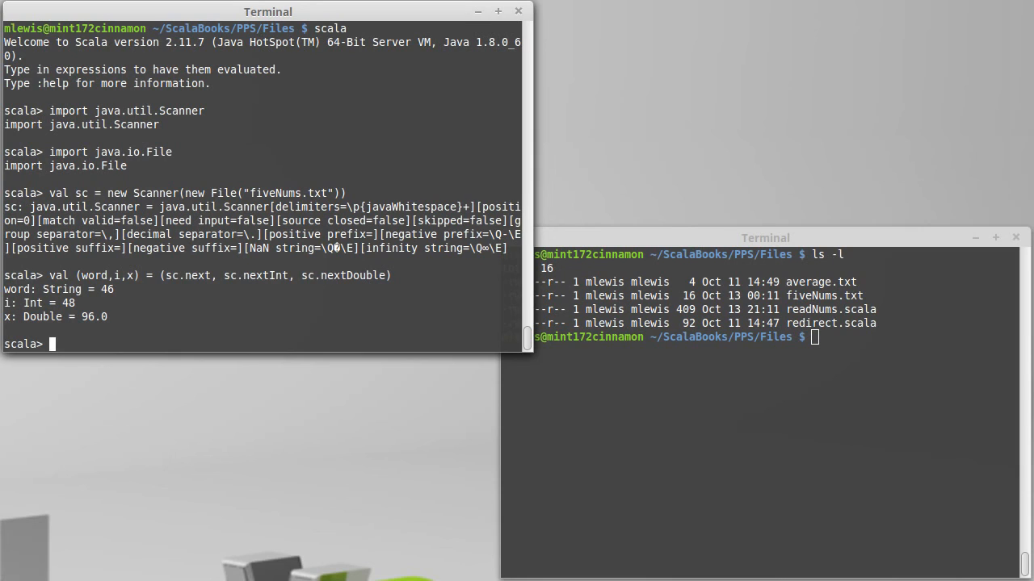
pyautogui.moveTo(322, 308)
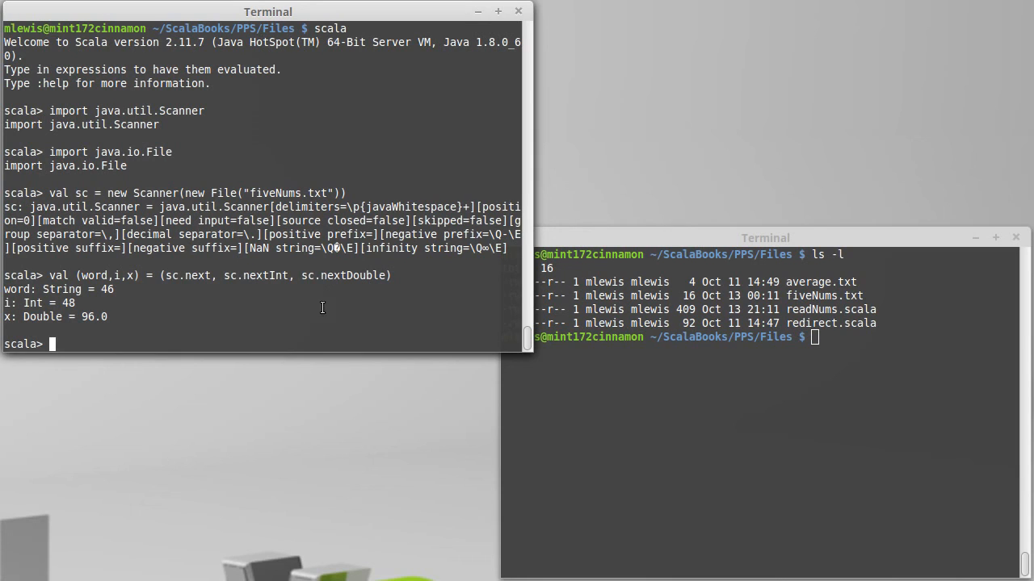
pyautogui.doubleClick(198, 275)
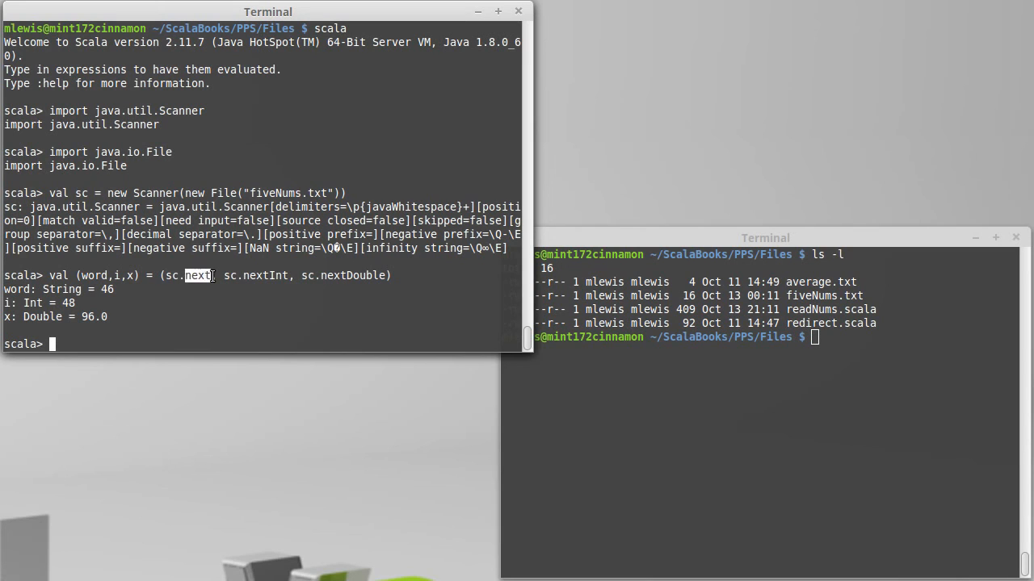